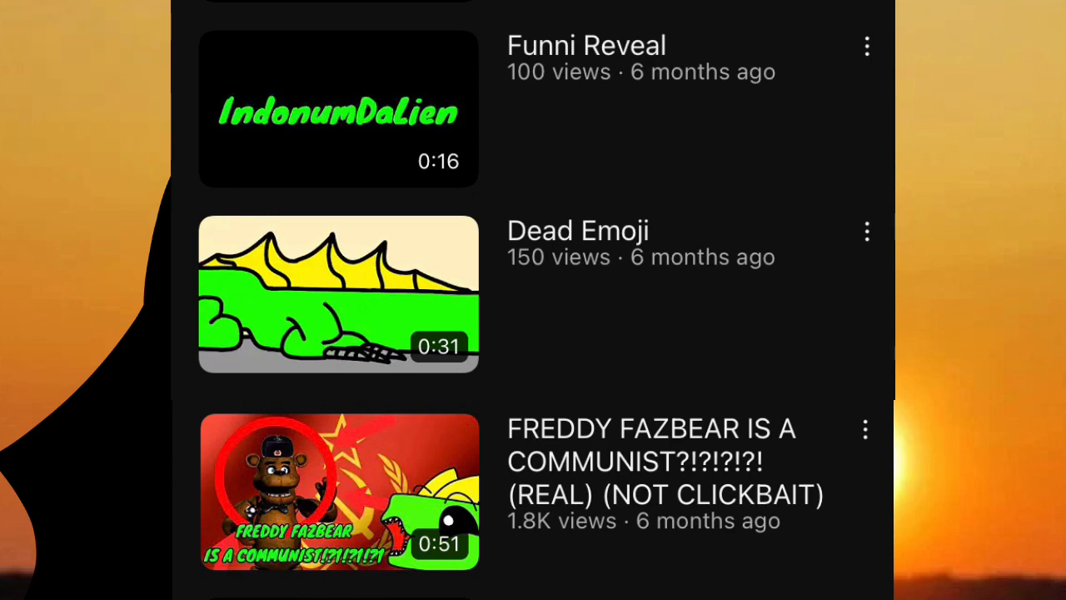
scroll("down", 3)
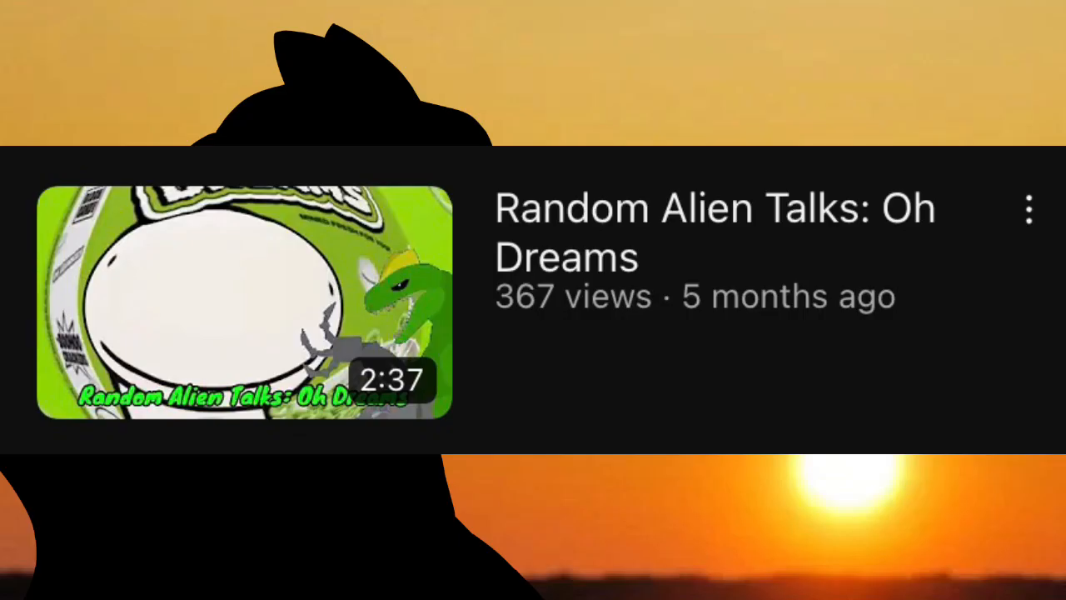